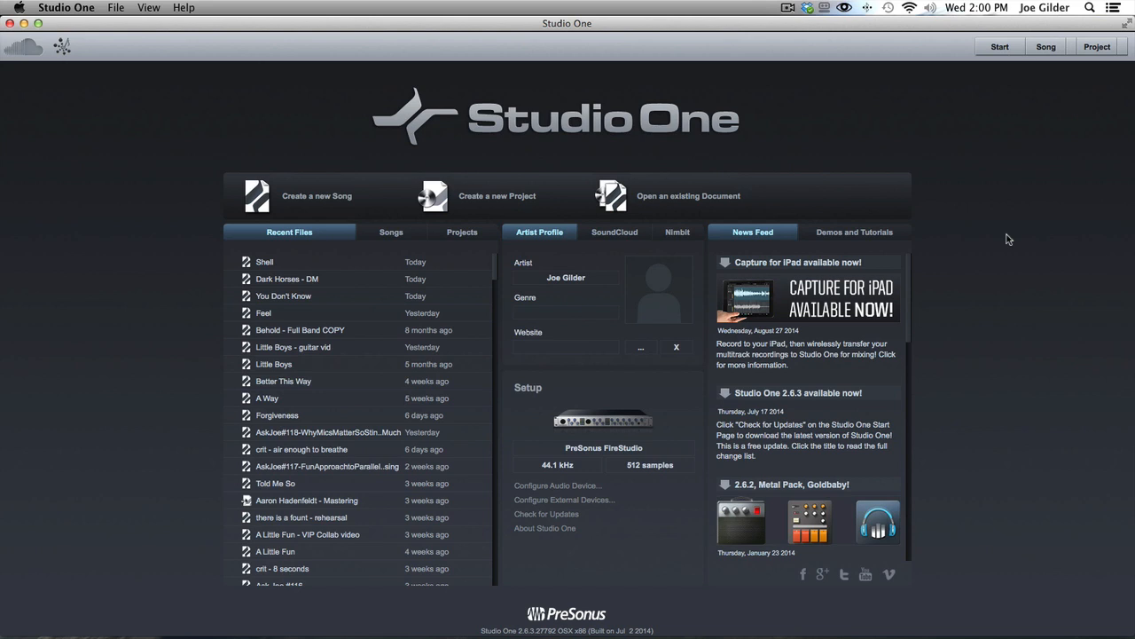
mouse_move(317, 196)
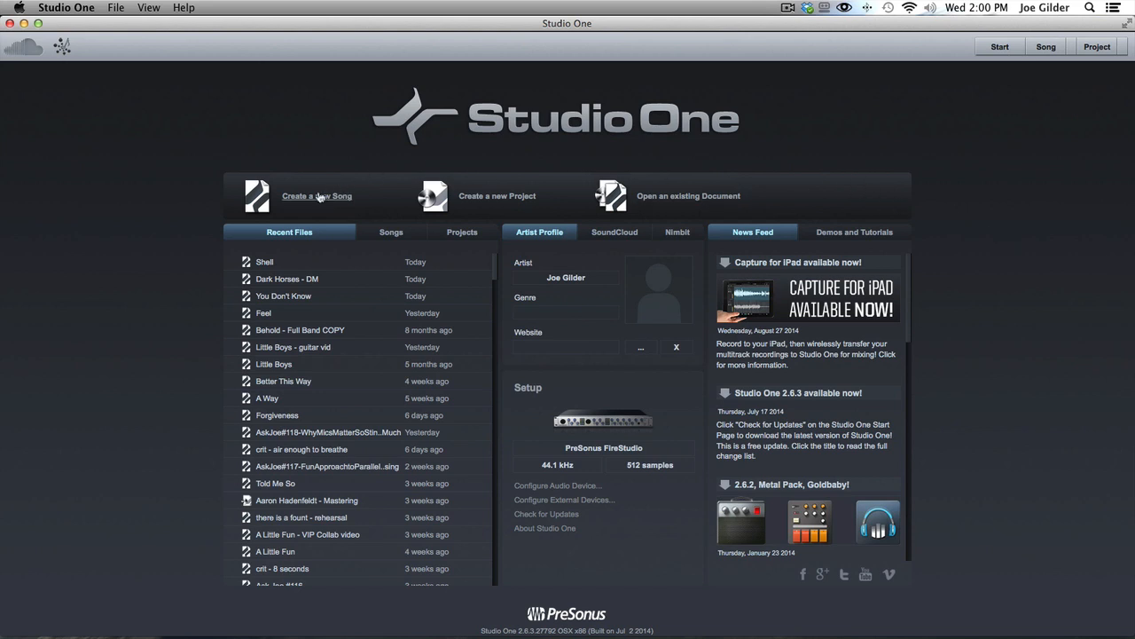
Start a new song, browse the style templates, and return to User templates with Empty Song
left_click(317, 195)
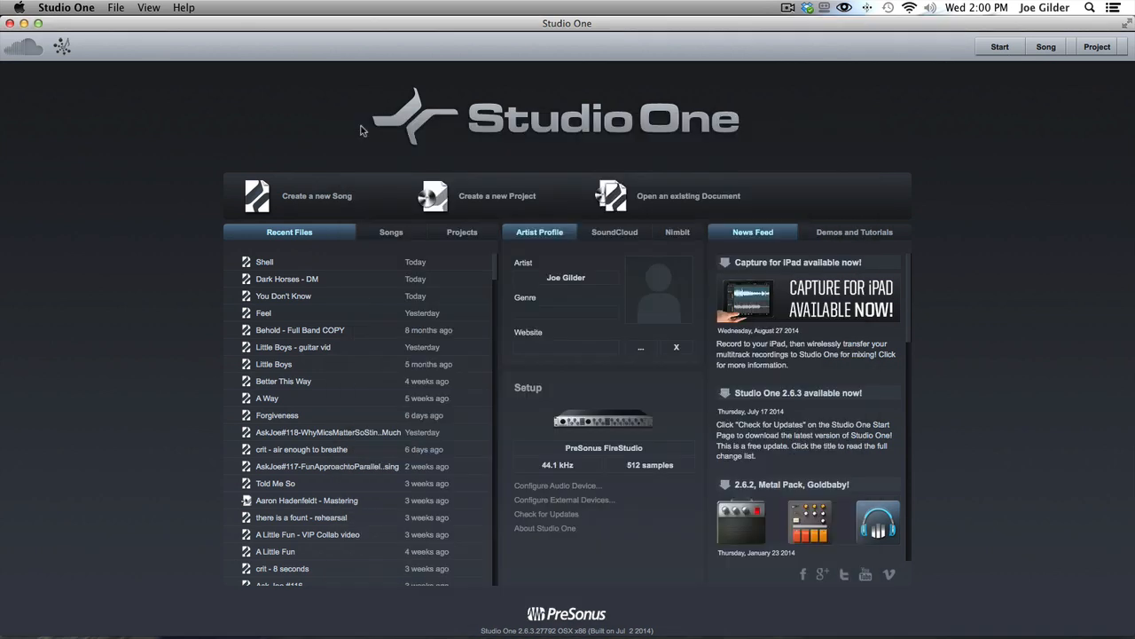
mouse_move(317, 196)
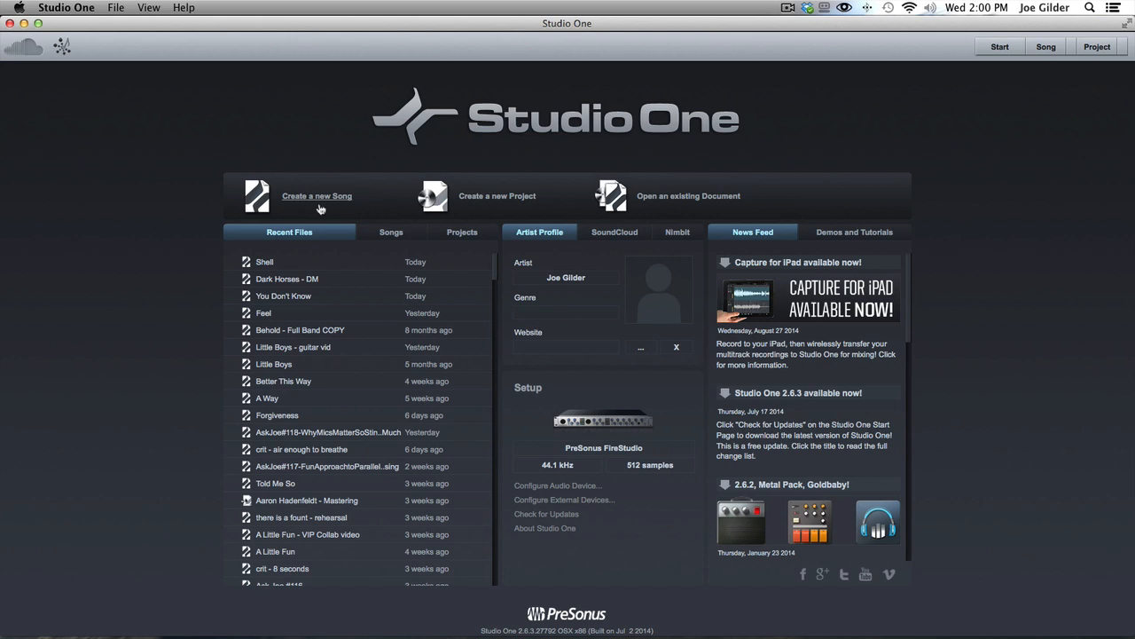
left_click(316, 195)
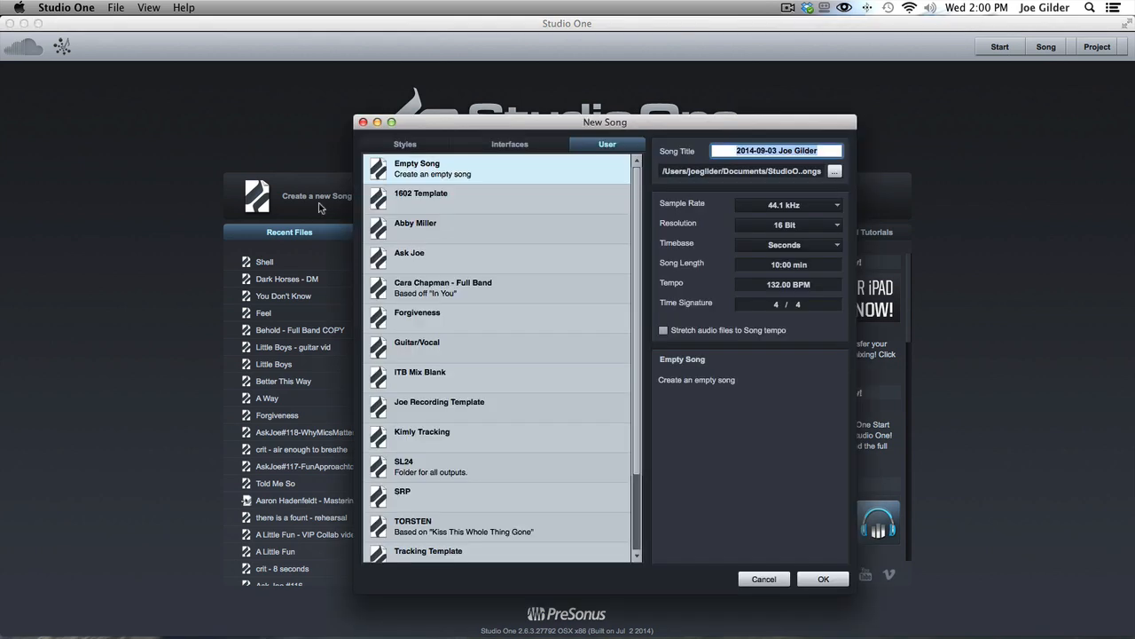
mouse_move(768, 189)
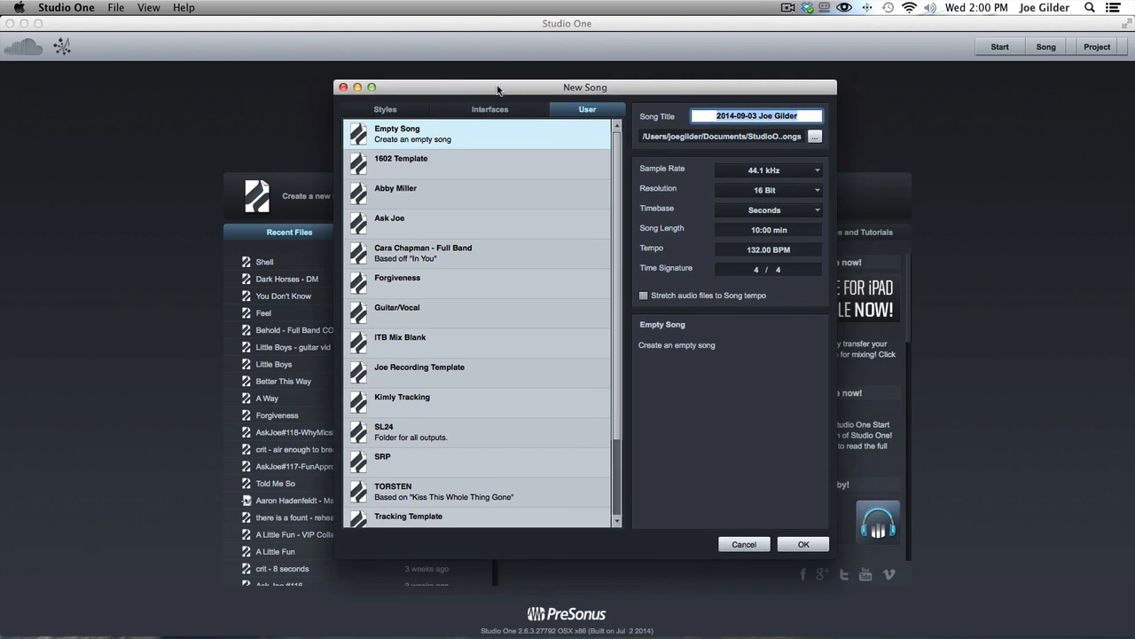
left_click(385, 108)
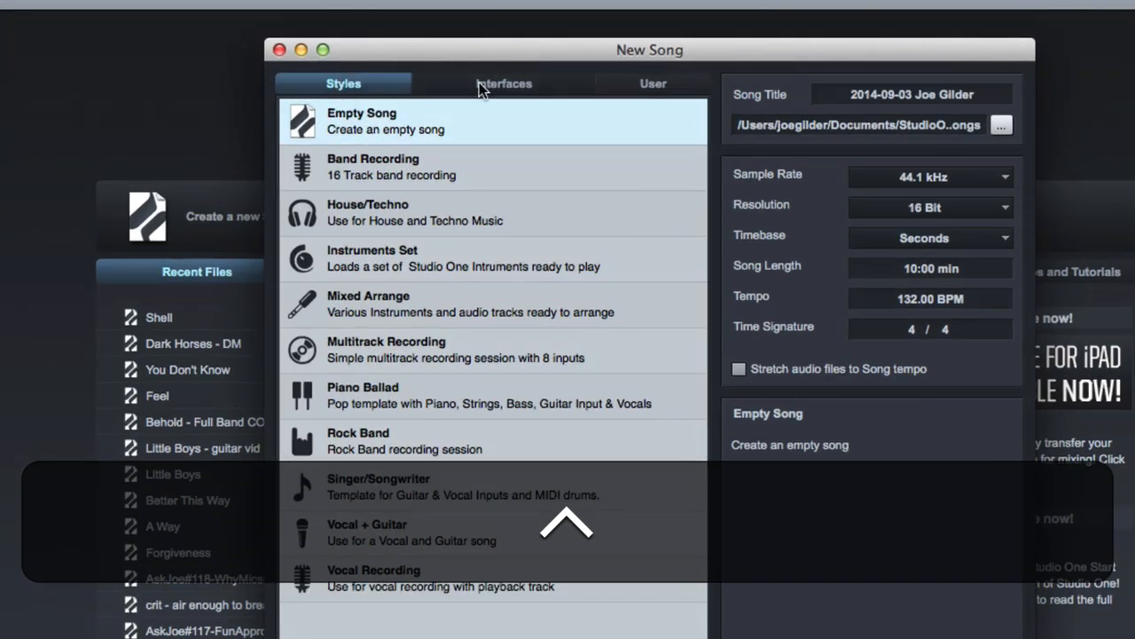
left_click(504, 83)
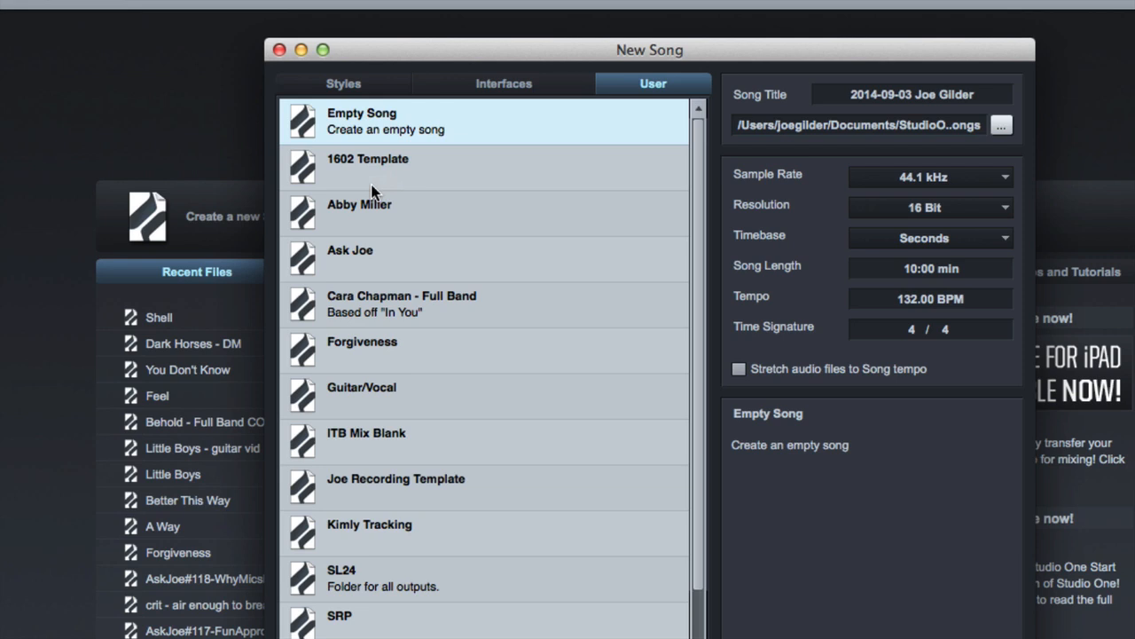
mouse_move(683, 58)
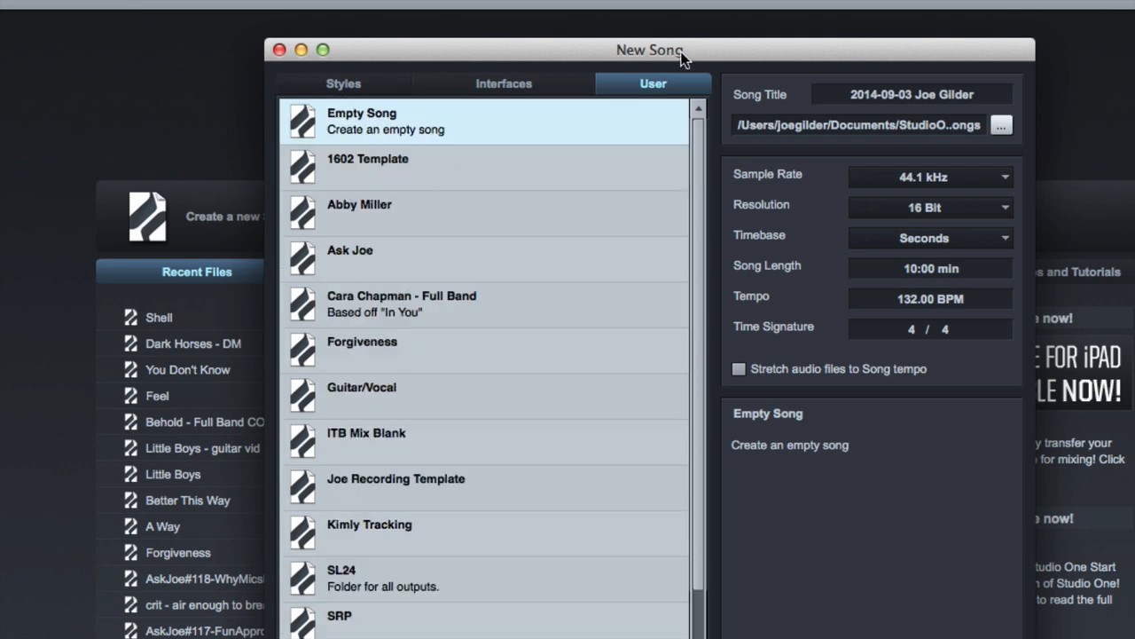
left_click_drag(650, 49, 602, 34)
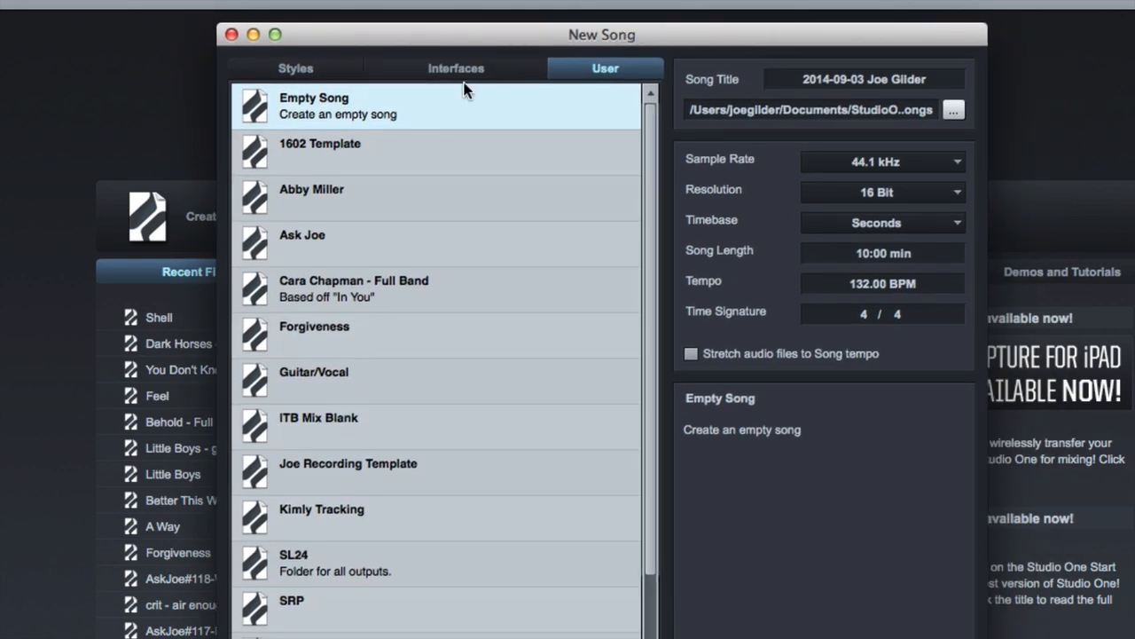
mouse_move(346, 138)
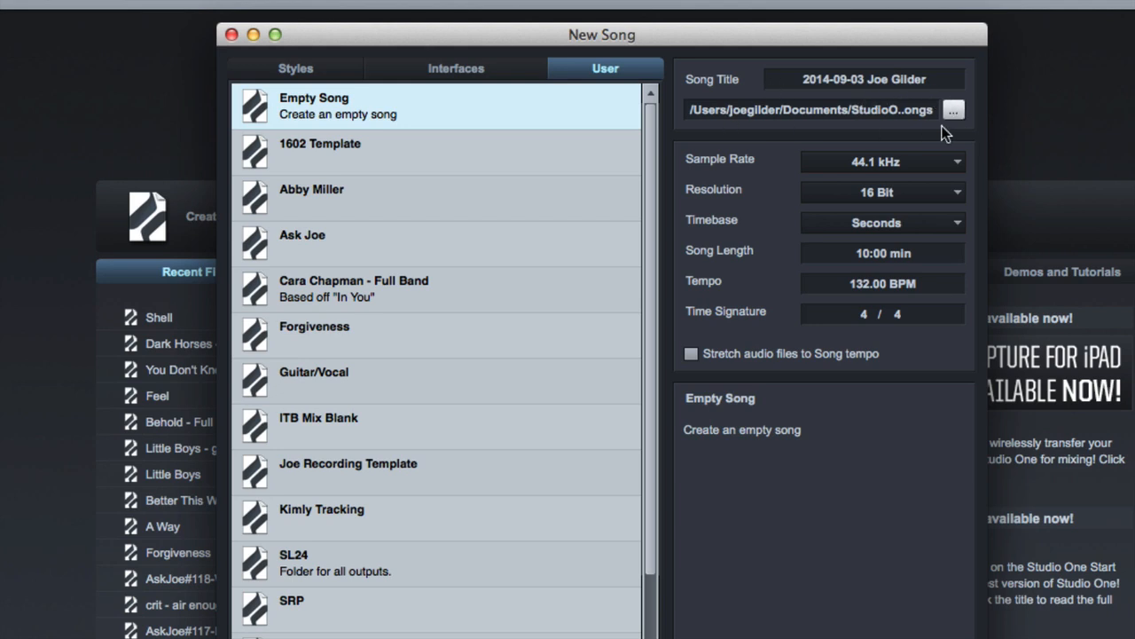
mouse_move(979, 123)
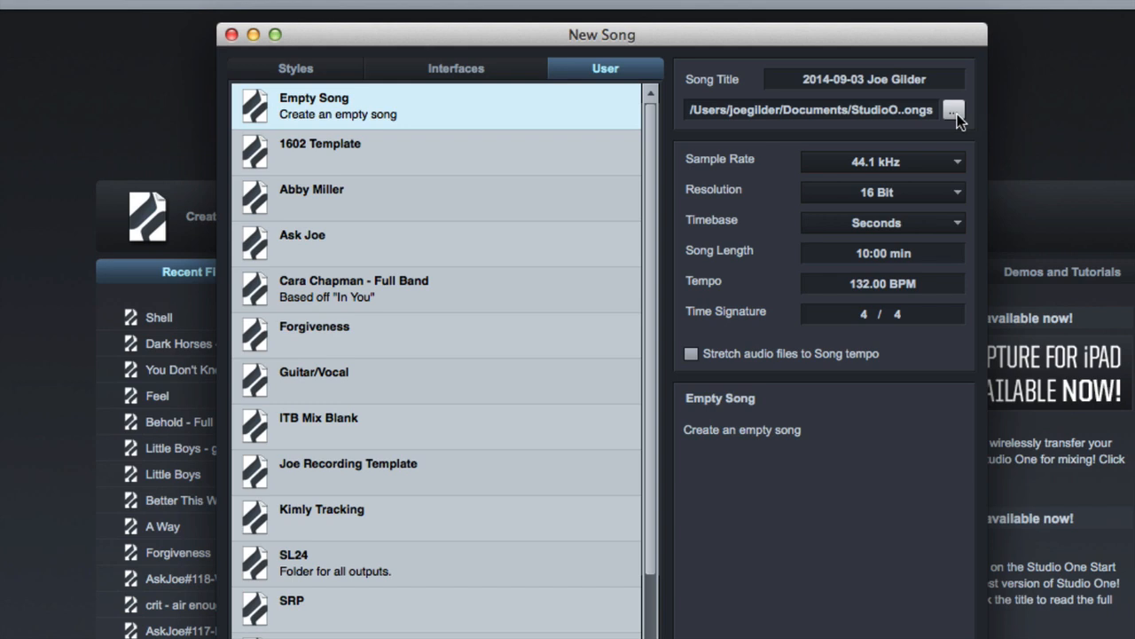
mouse_move(775, 116)
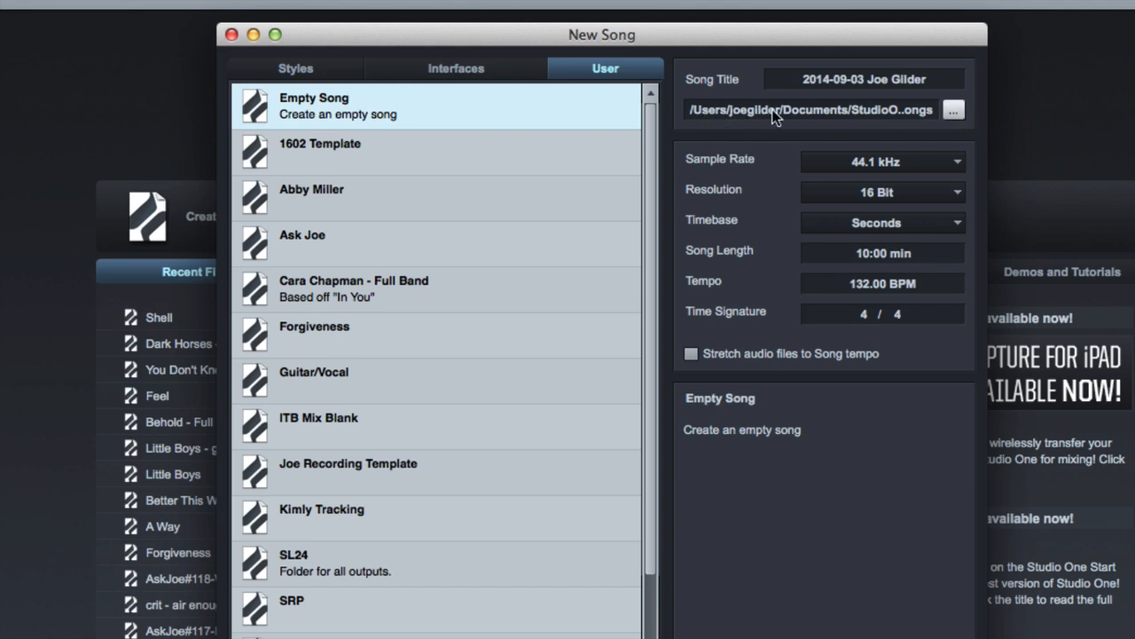
mouse_move(889, 127)
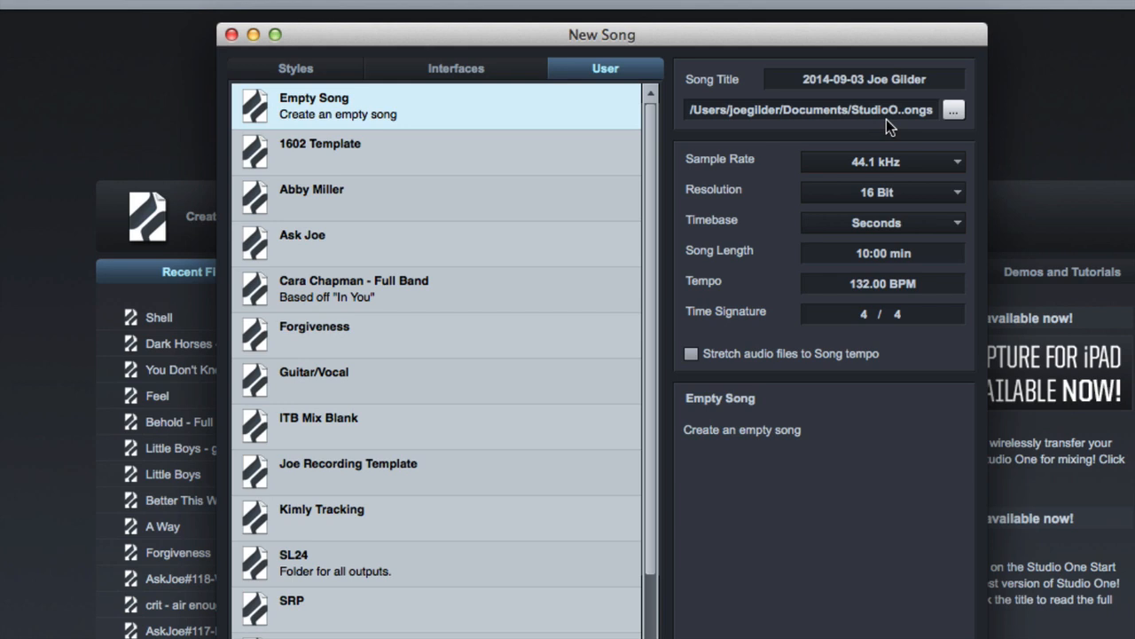
mouse_move(953, 110)
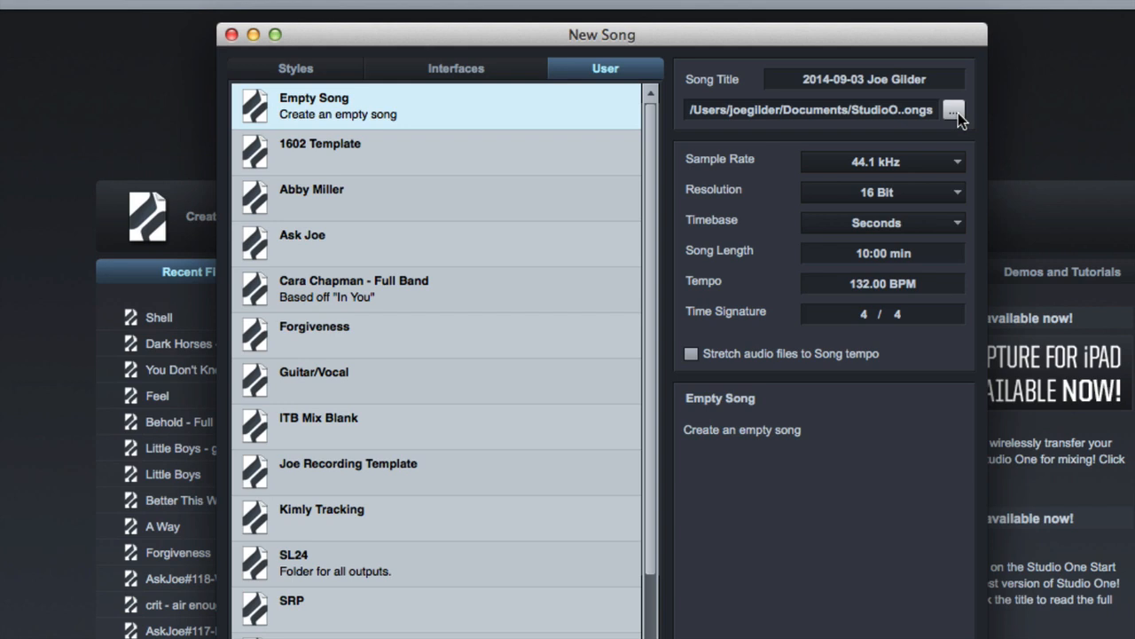
mouse_move(891, 87)
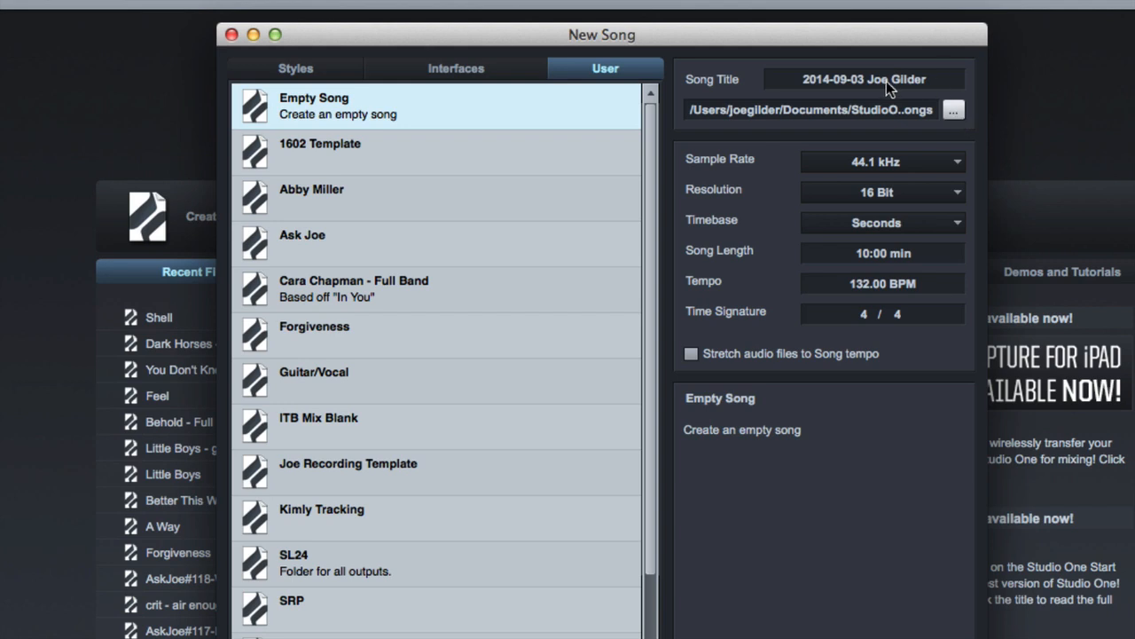
mouse_move(778, 127)
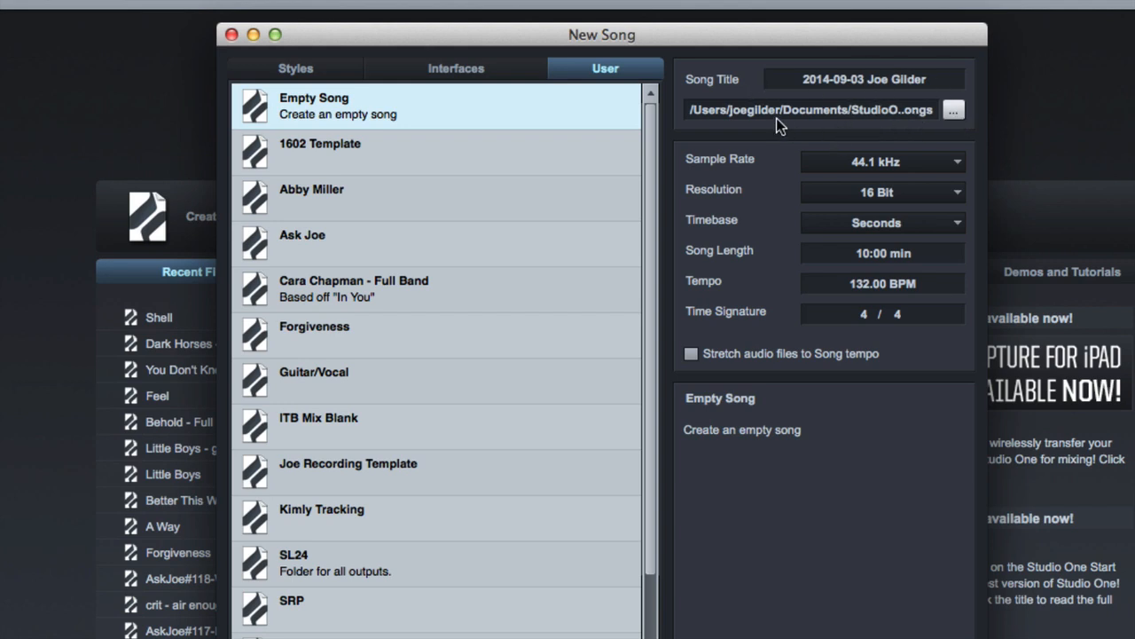
mouse_move(847, 115)
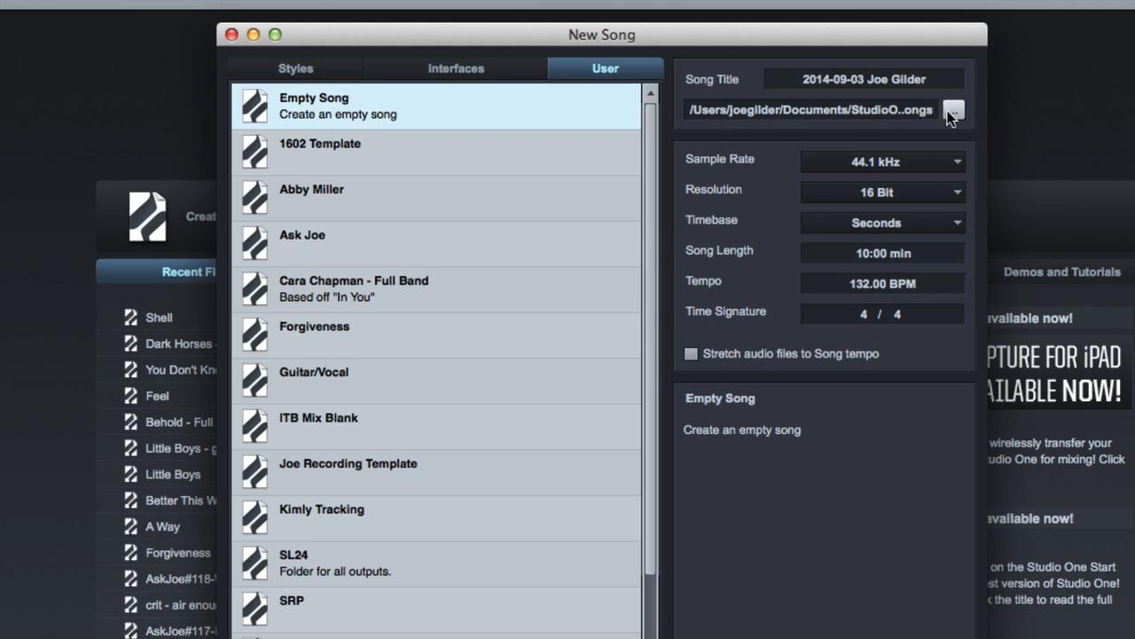
left_click(955, 110)
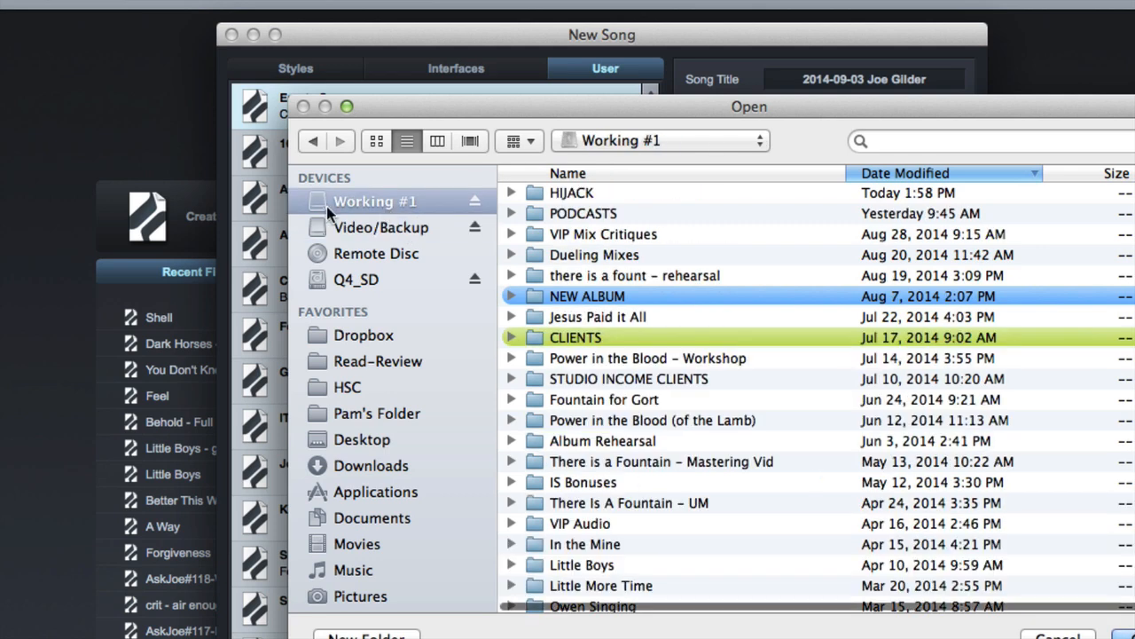
mouse_move(417, 210)
type("S1 Video Session")
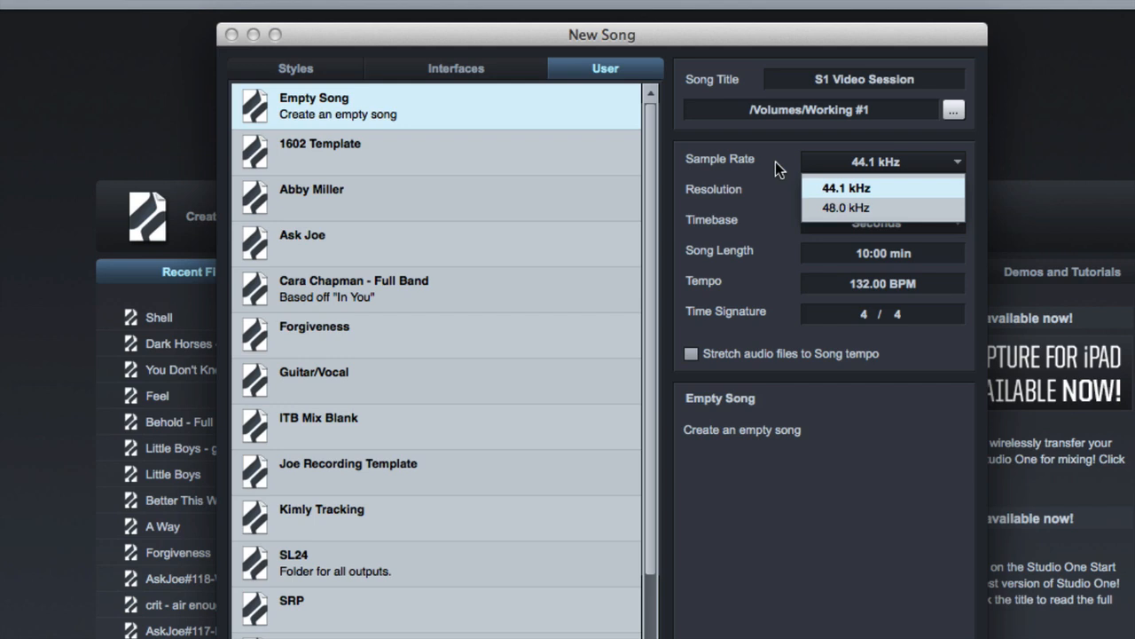
Keep 24-bit resolution and switch the song timebase to Bars
left_click(845, 187)
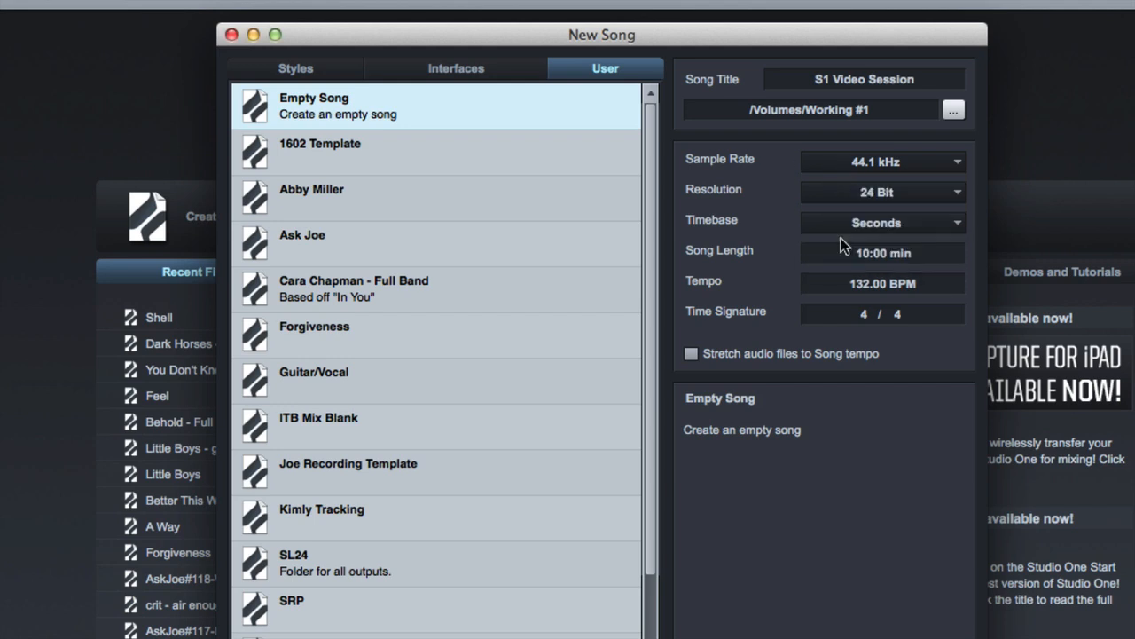
left_click(882, 191)
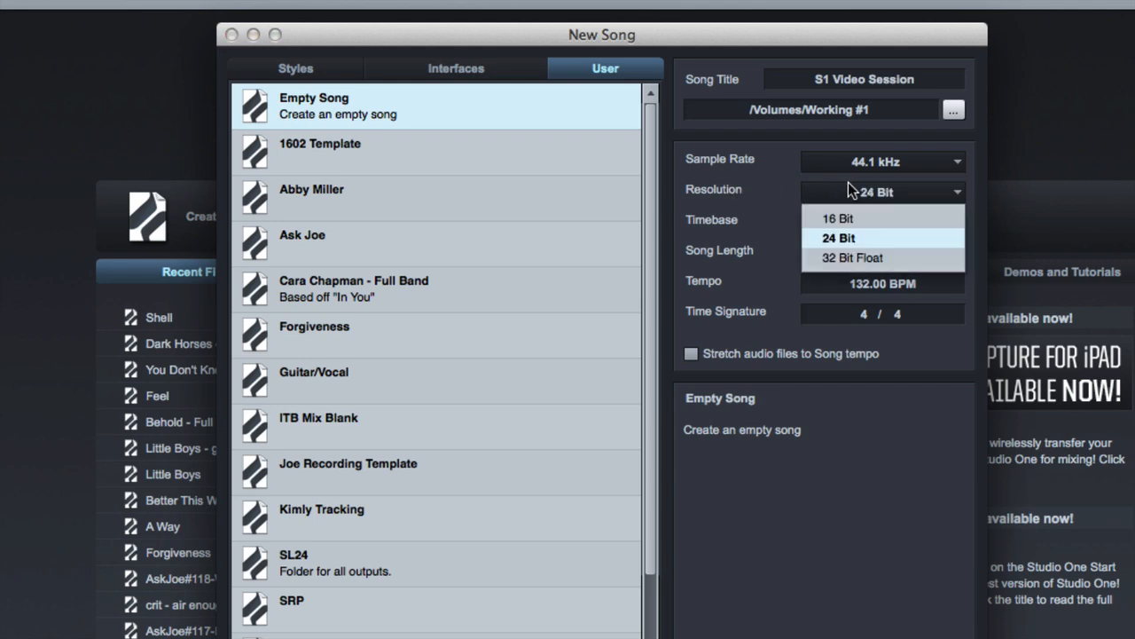
mouse_move(786, 237)
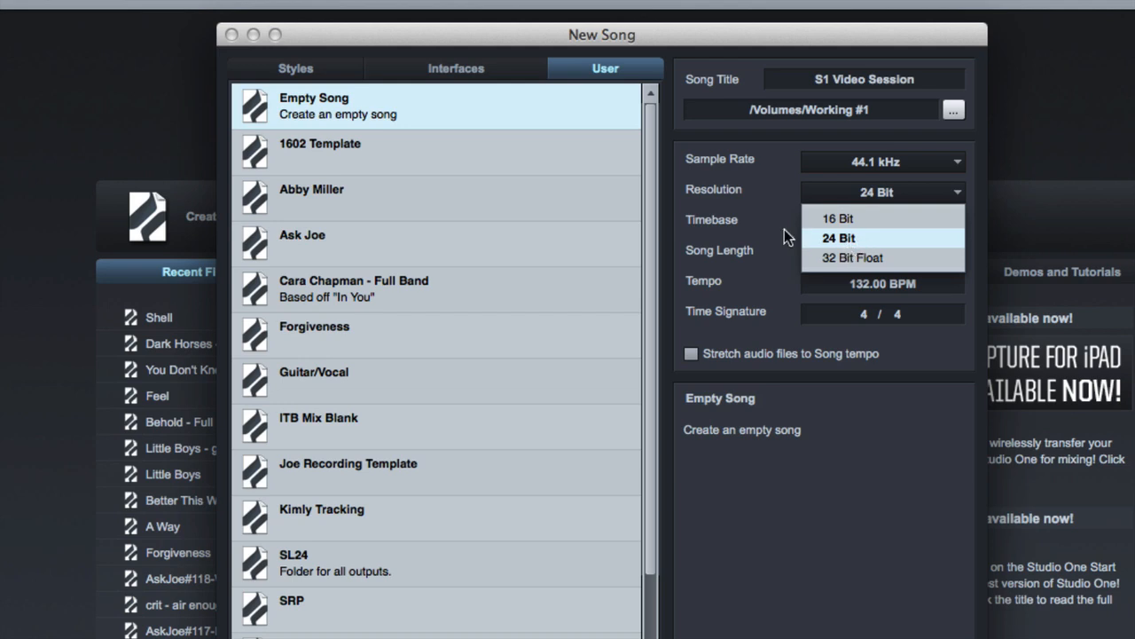
left_click(878, 222)
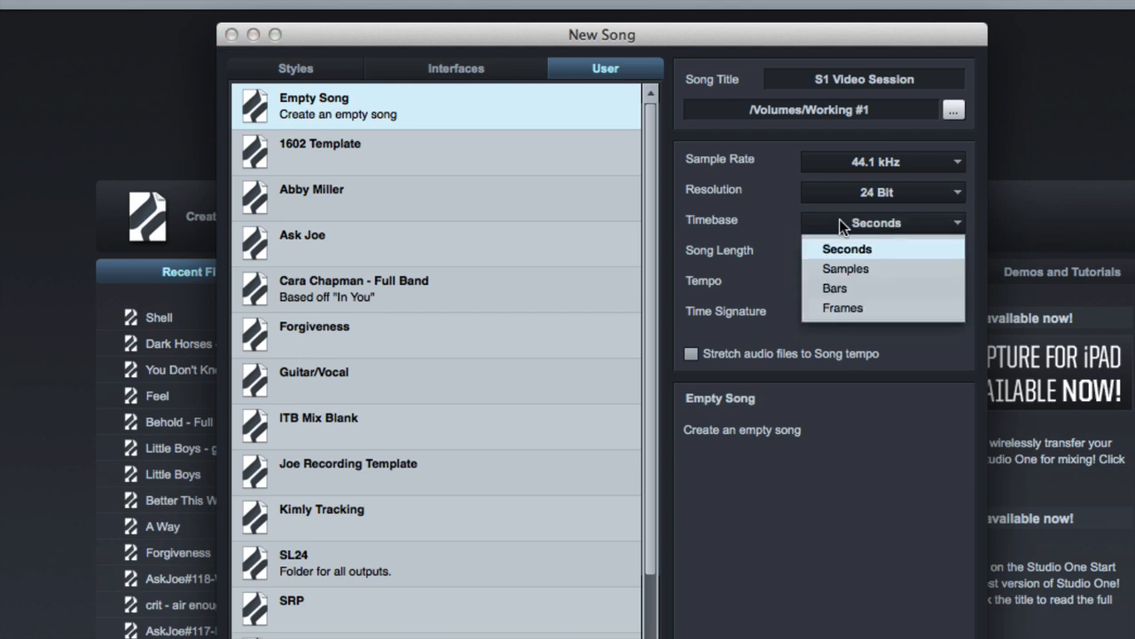
left_click(846, 248)
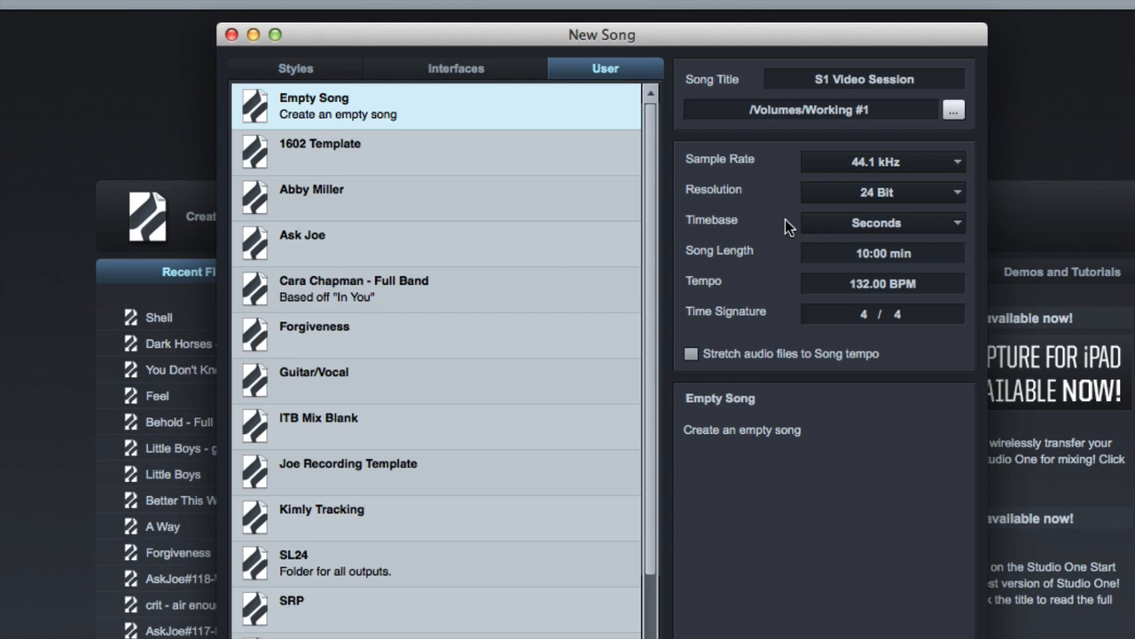
left_click(882, 222)
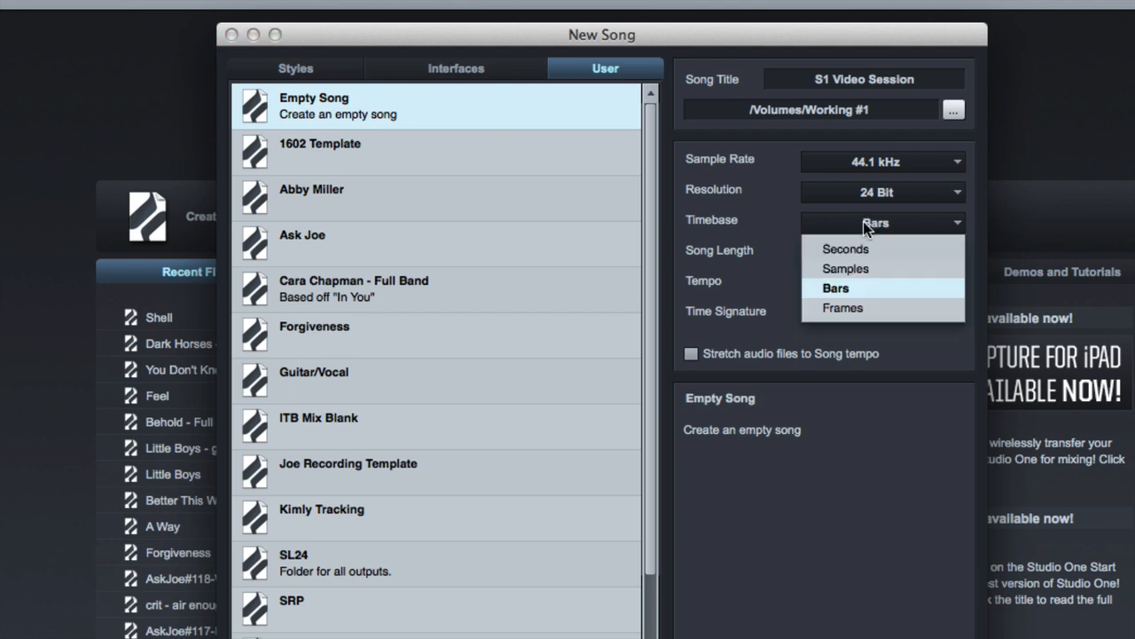
left_click(845, 249)
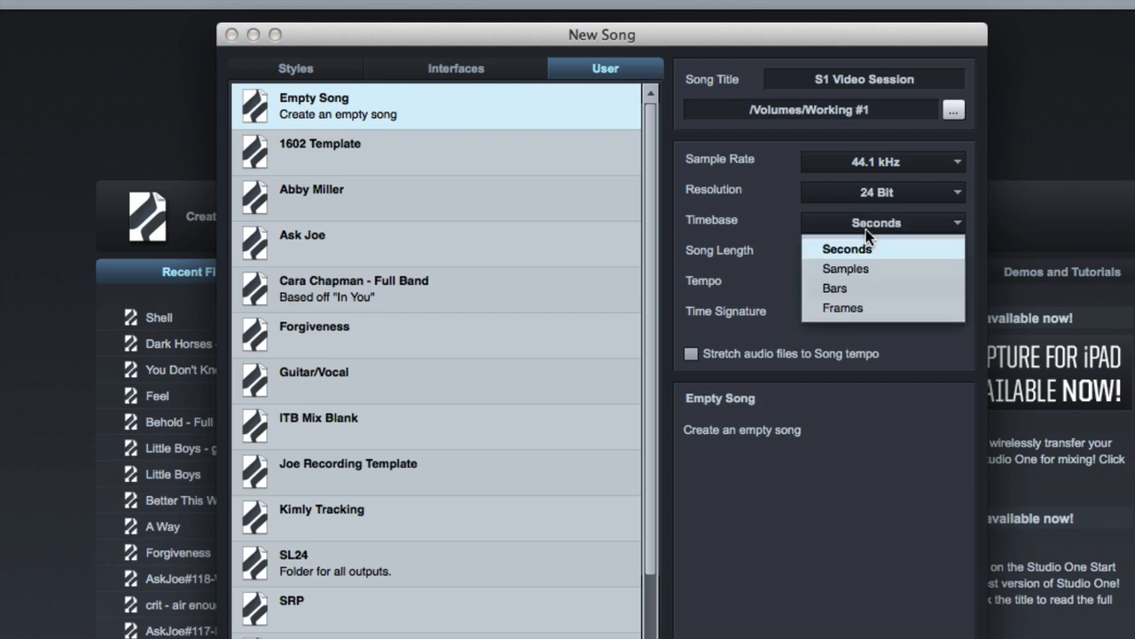
left_click(834, 287)
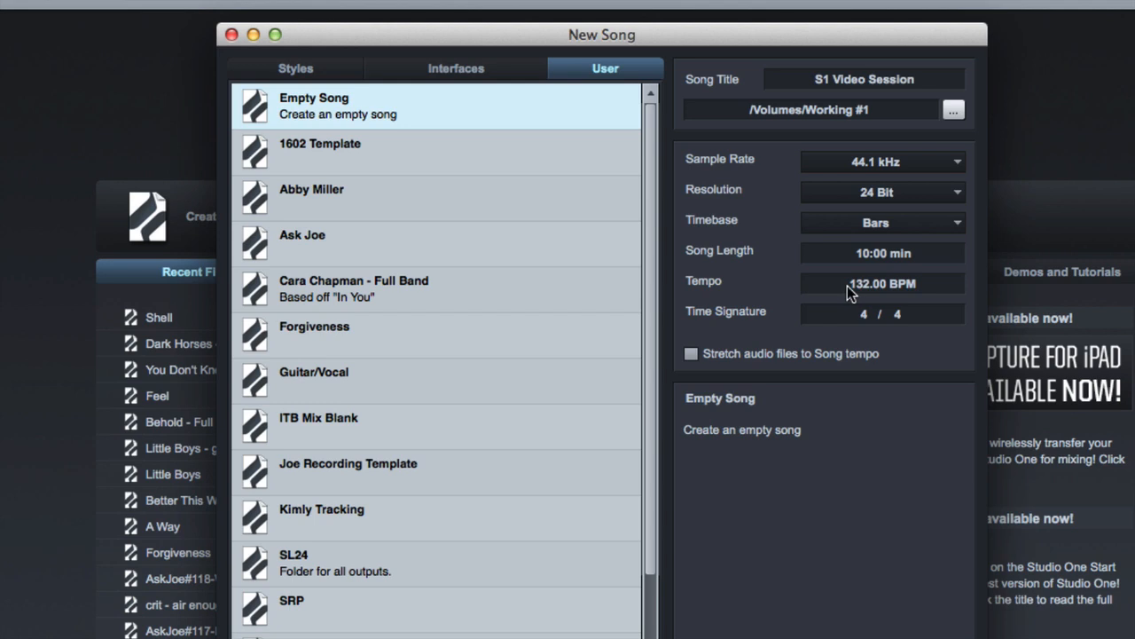
mouse_move(790, 264)
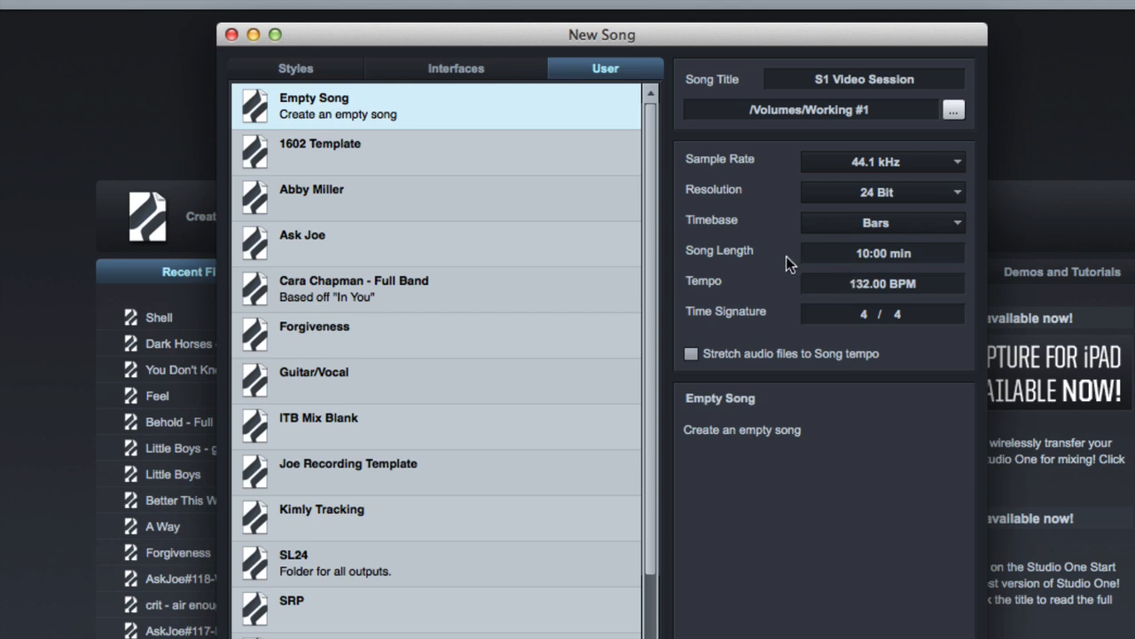
Edit the Song Length field for a 5:00 min song at 120 BPM
left_click(882, 253)
type("5")
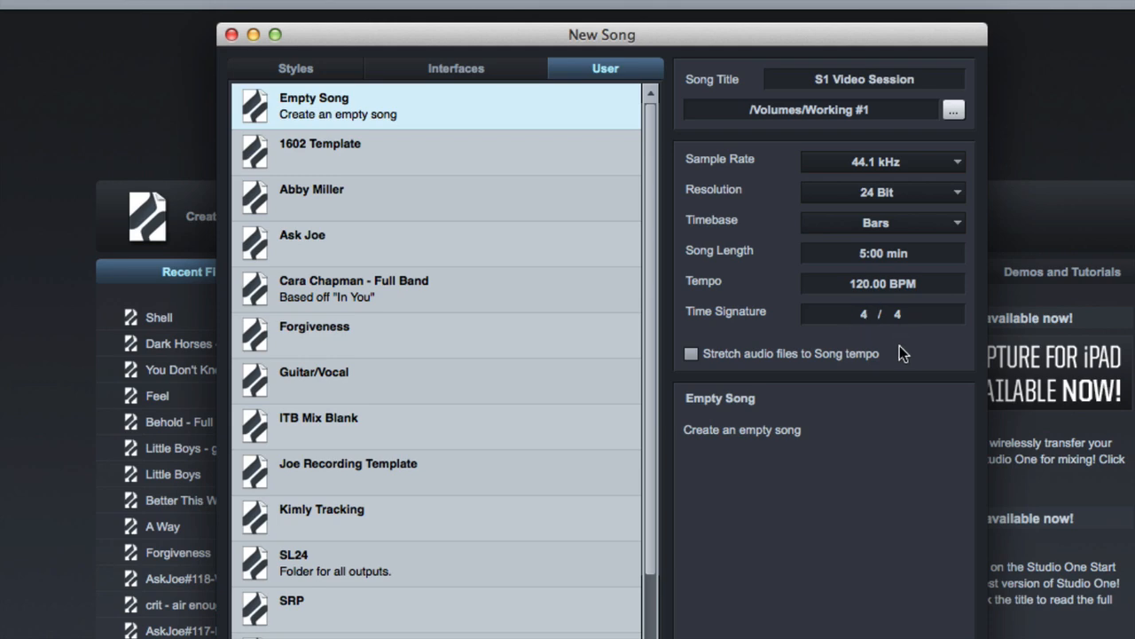
mouse_move(869, 340)
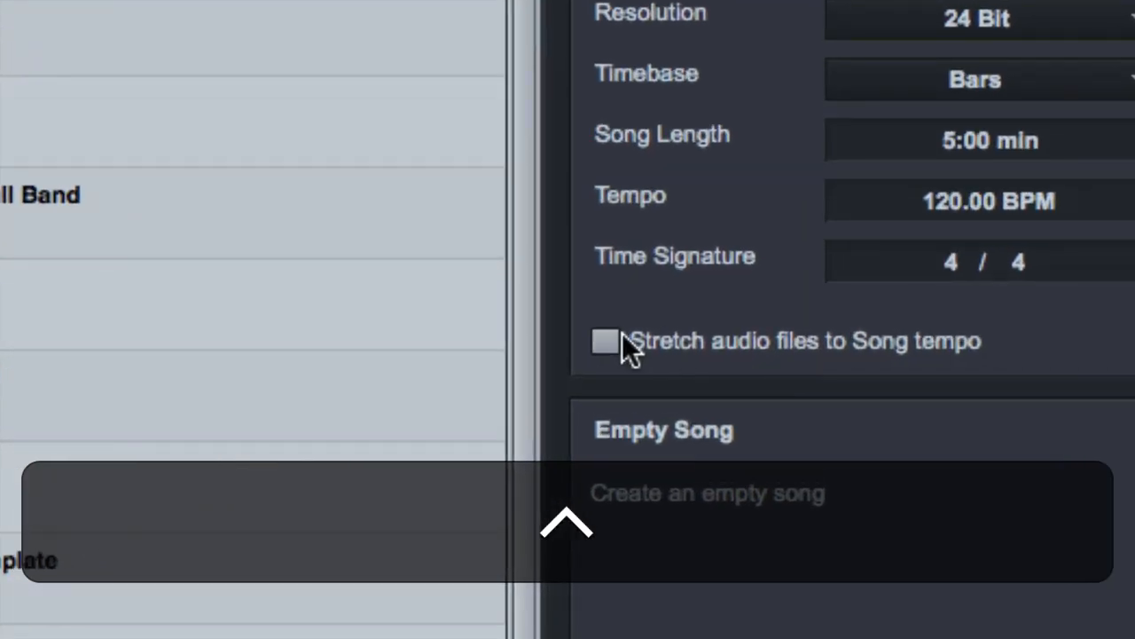
Leave 'Stretch audio files to Song tempo' off and create the S1 Video Session song
left_click(605, 342)
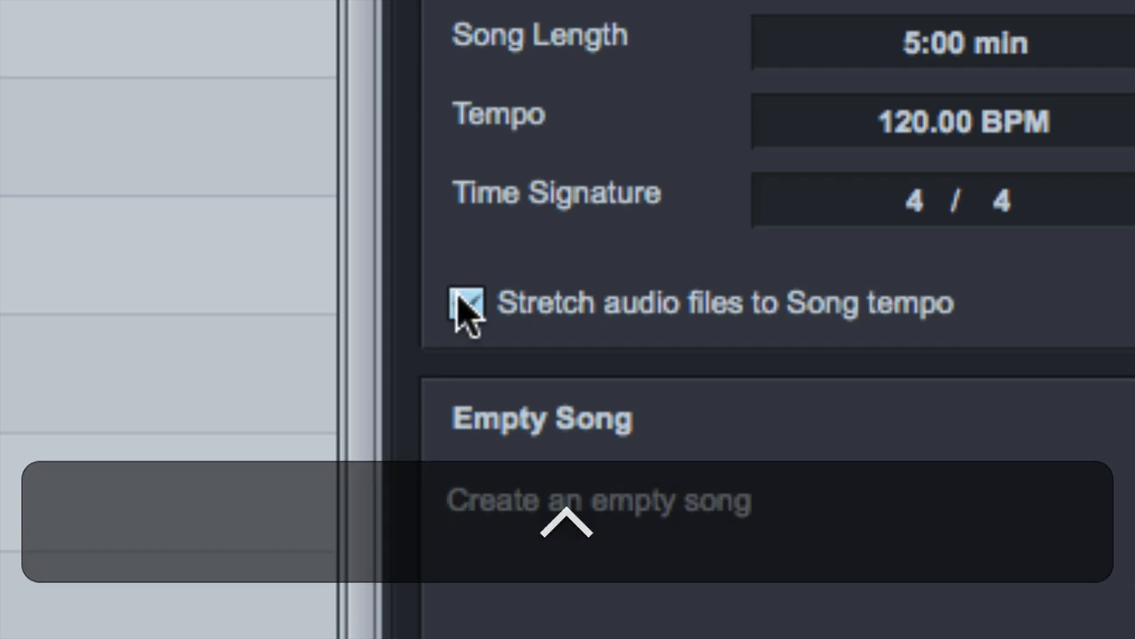
left_click(467, 302)
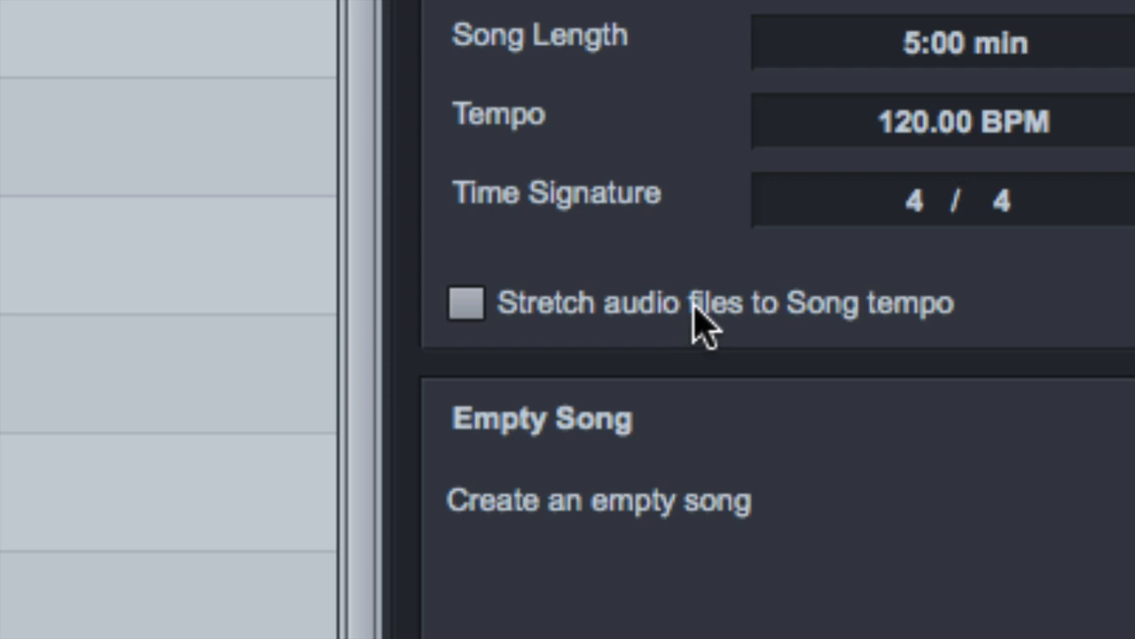
mouse_move(932, 115)
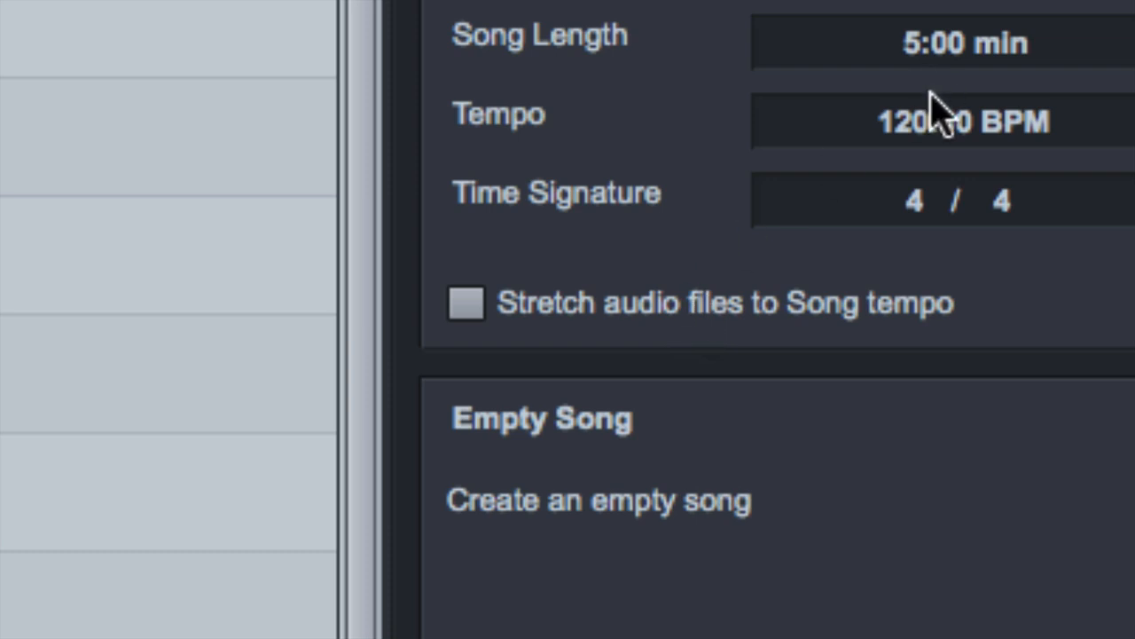
mouse_move(923, 155)
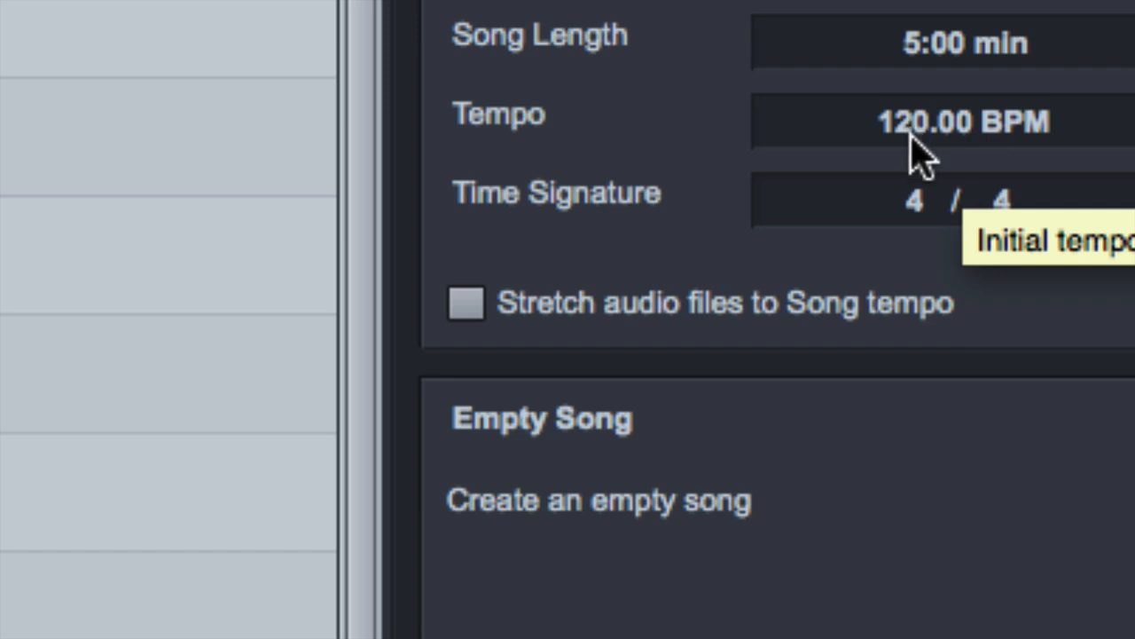
mouse_move(1069, 289)
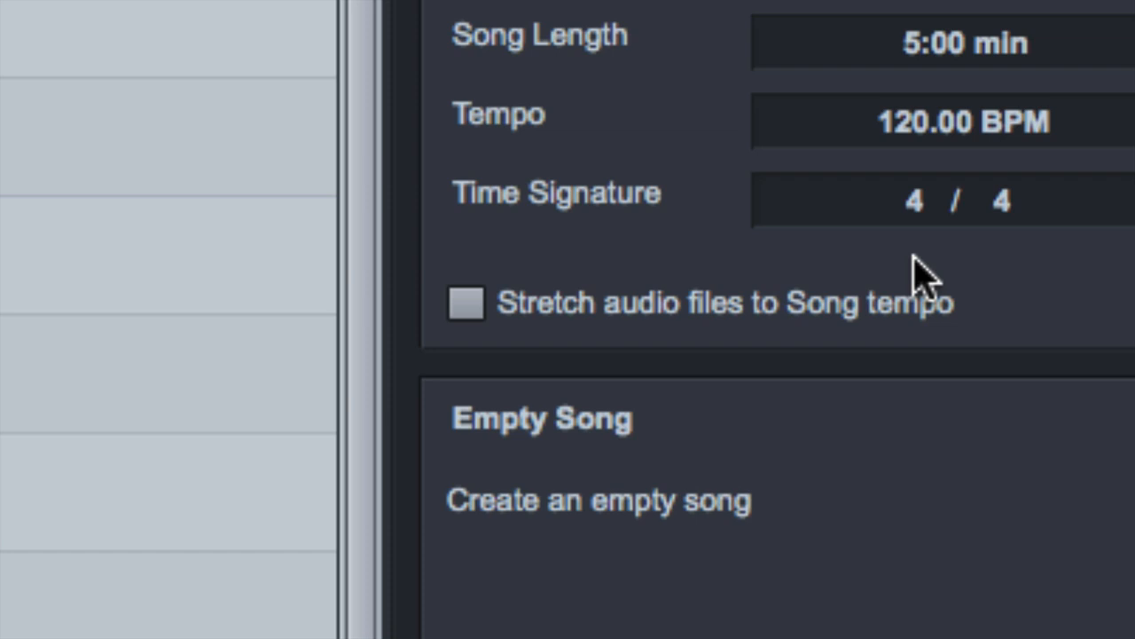
mouse_move(546, 333)
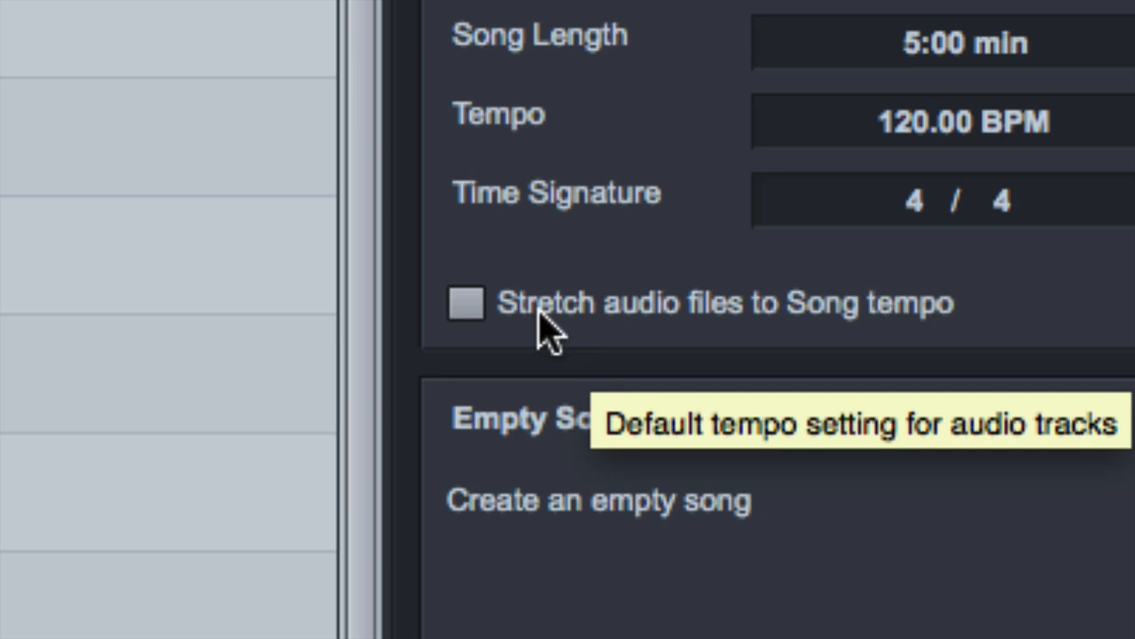
mouse_move(532, 186)
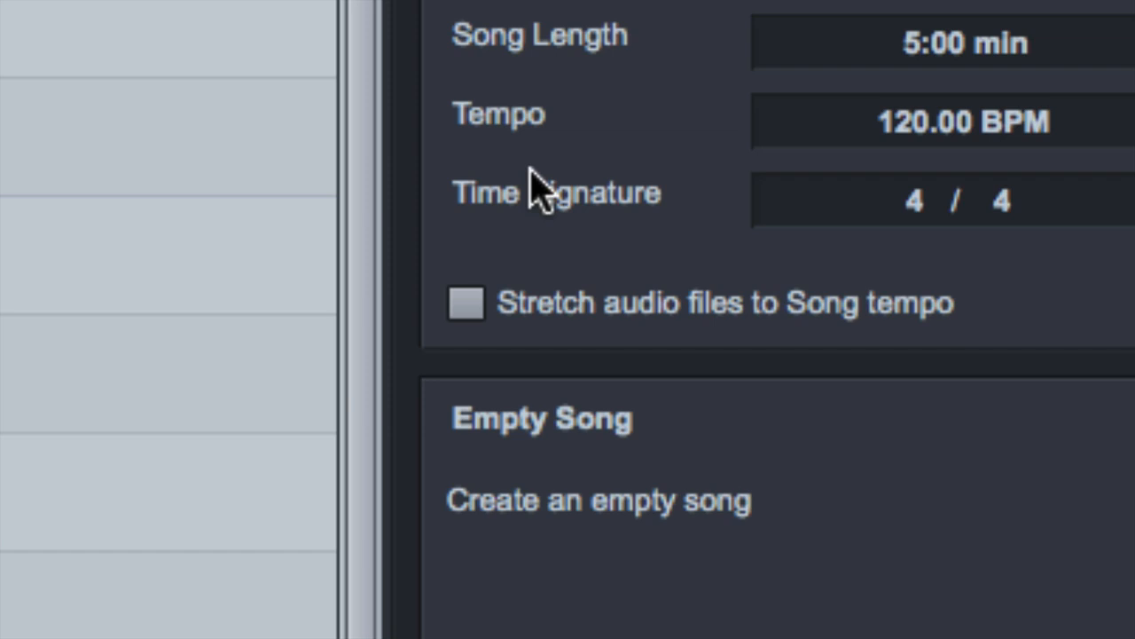
mouse_move(497, 319)
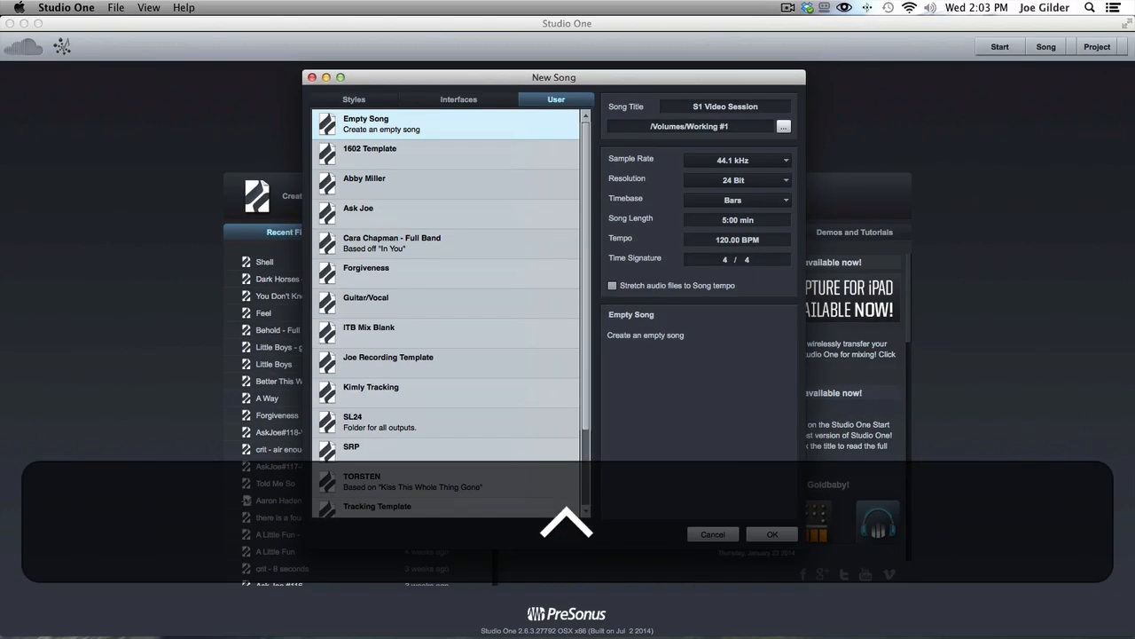
left_click(771, 533)
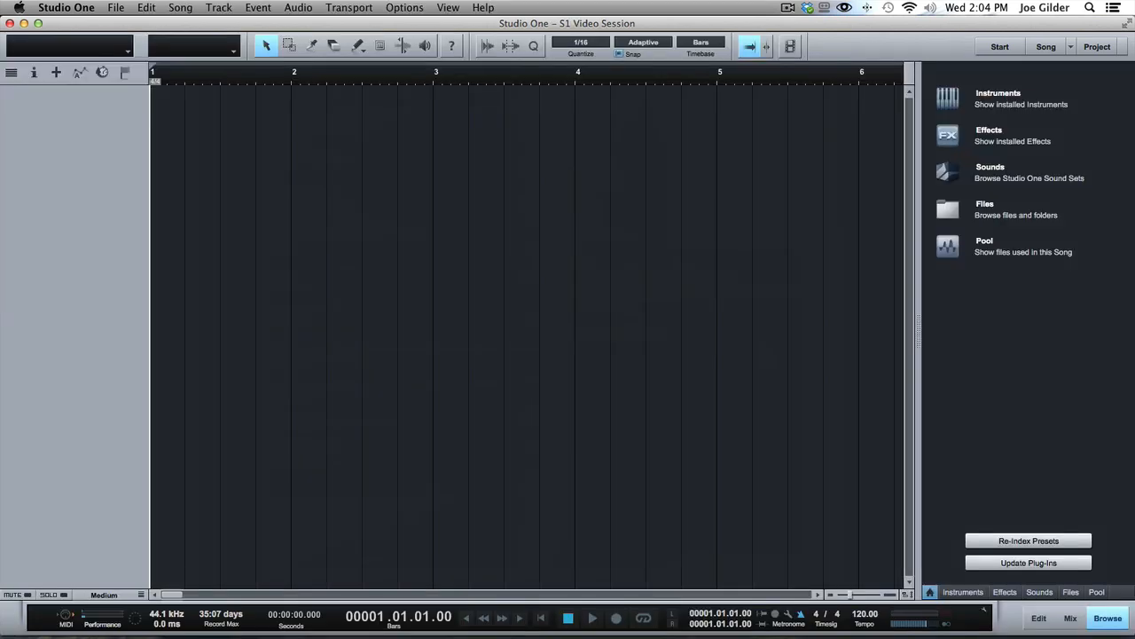